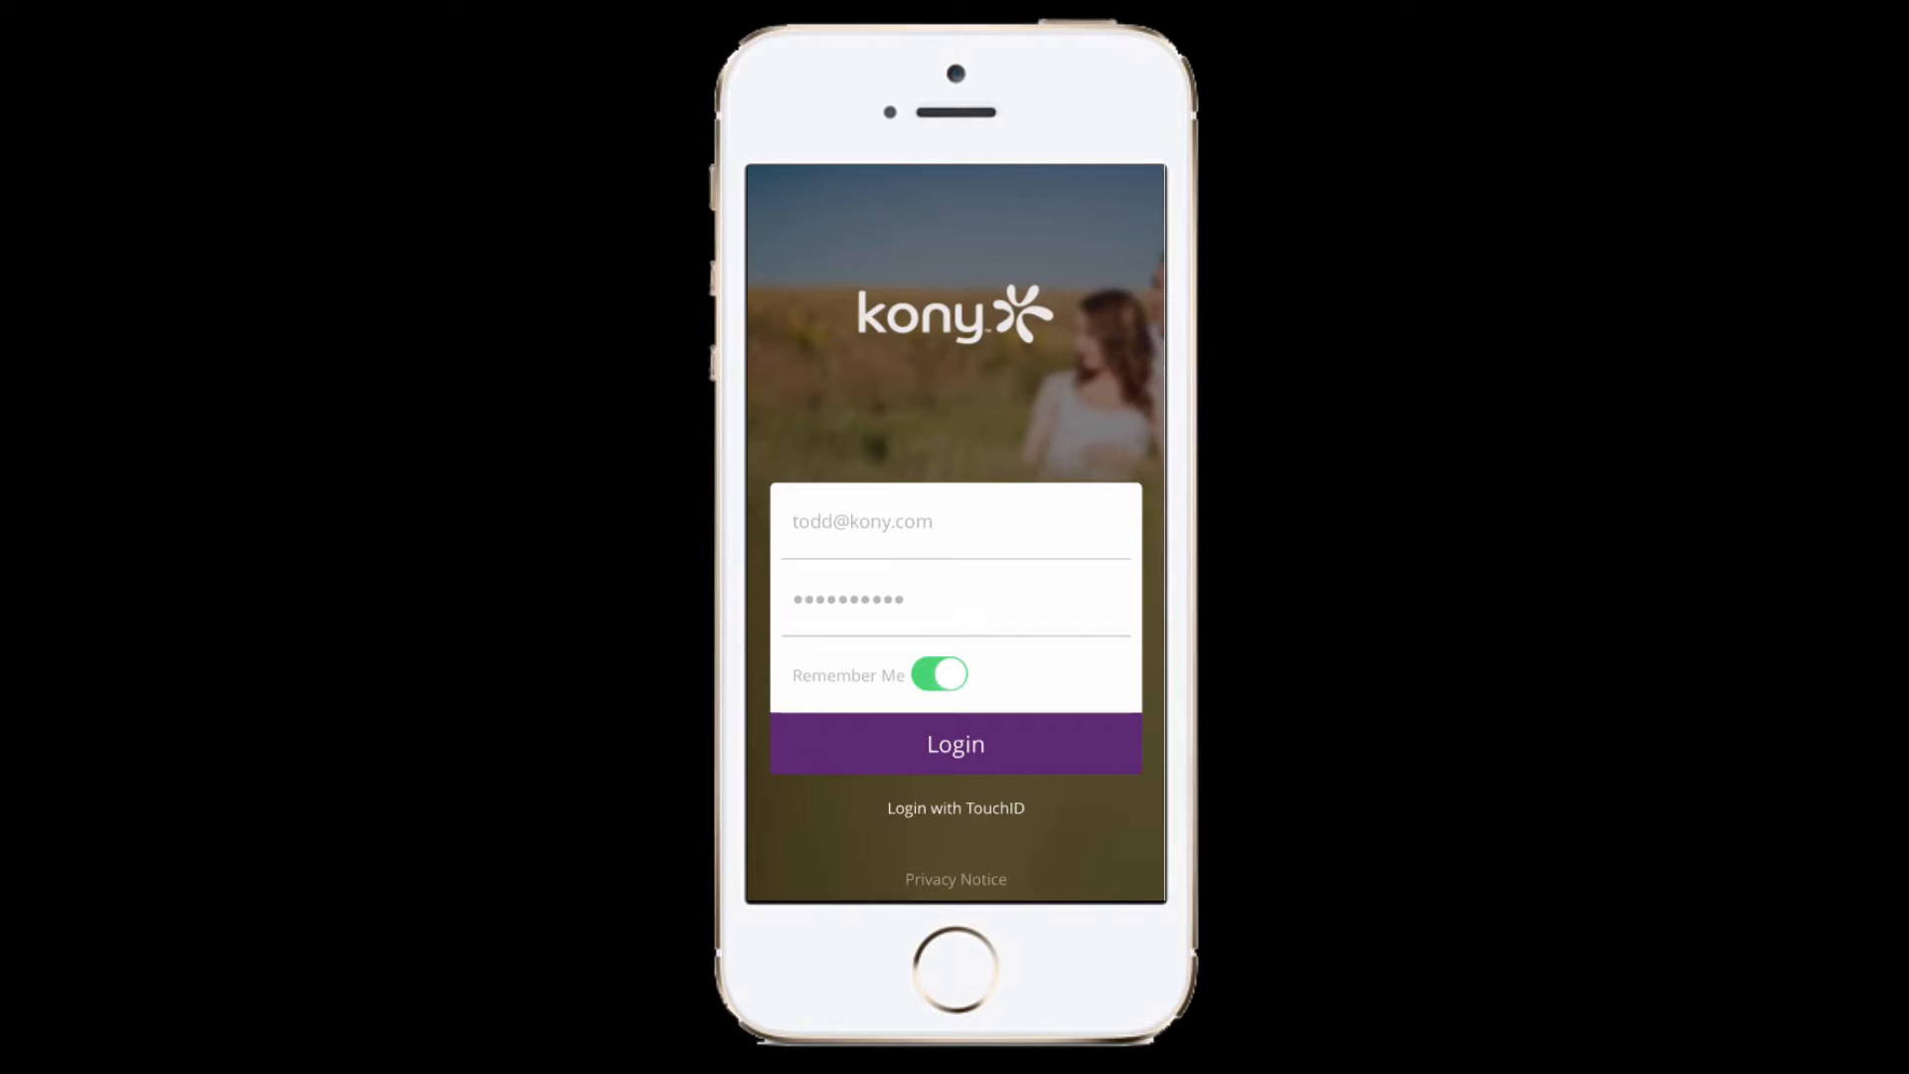
# Bring frmLogin onto the canvas from the Project tree.
pyautogui.click(955, 744)
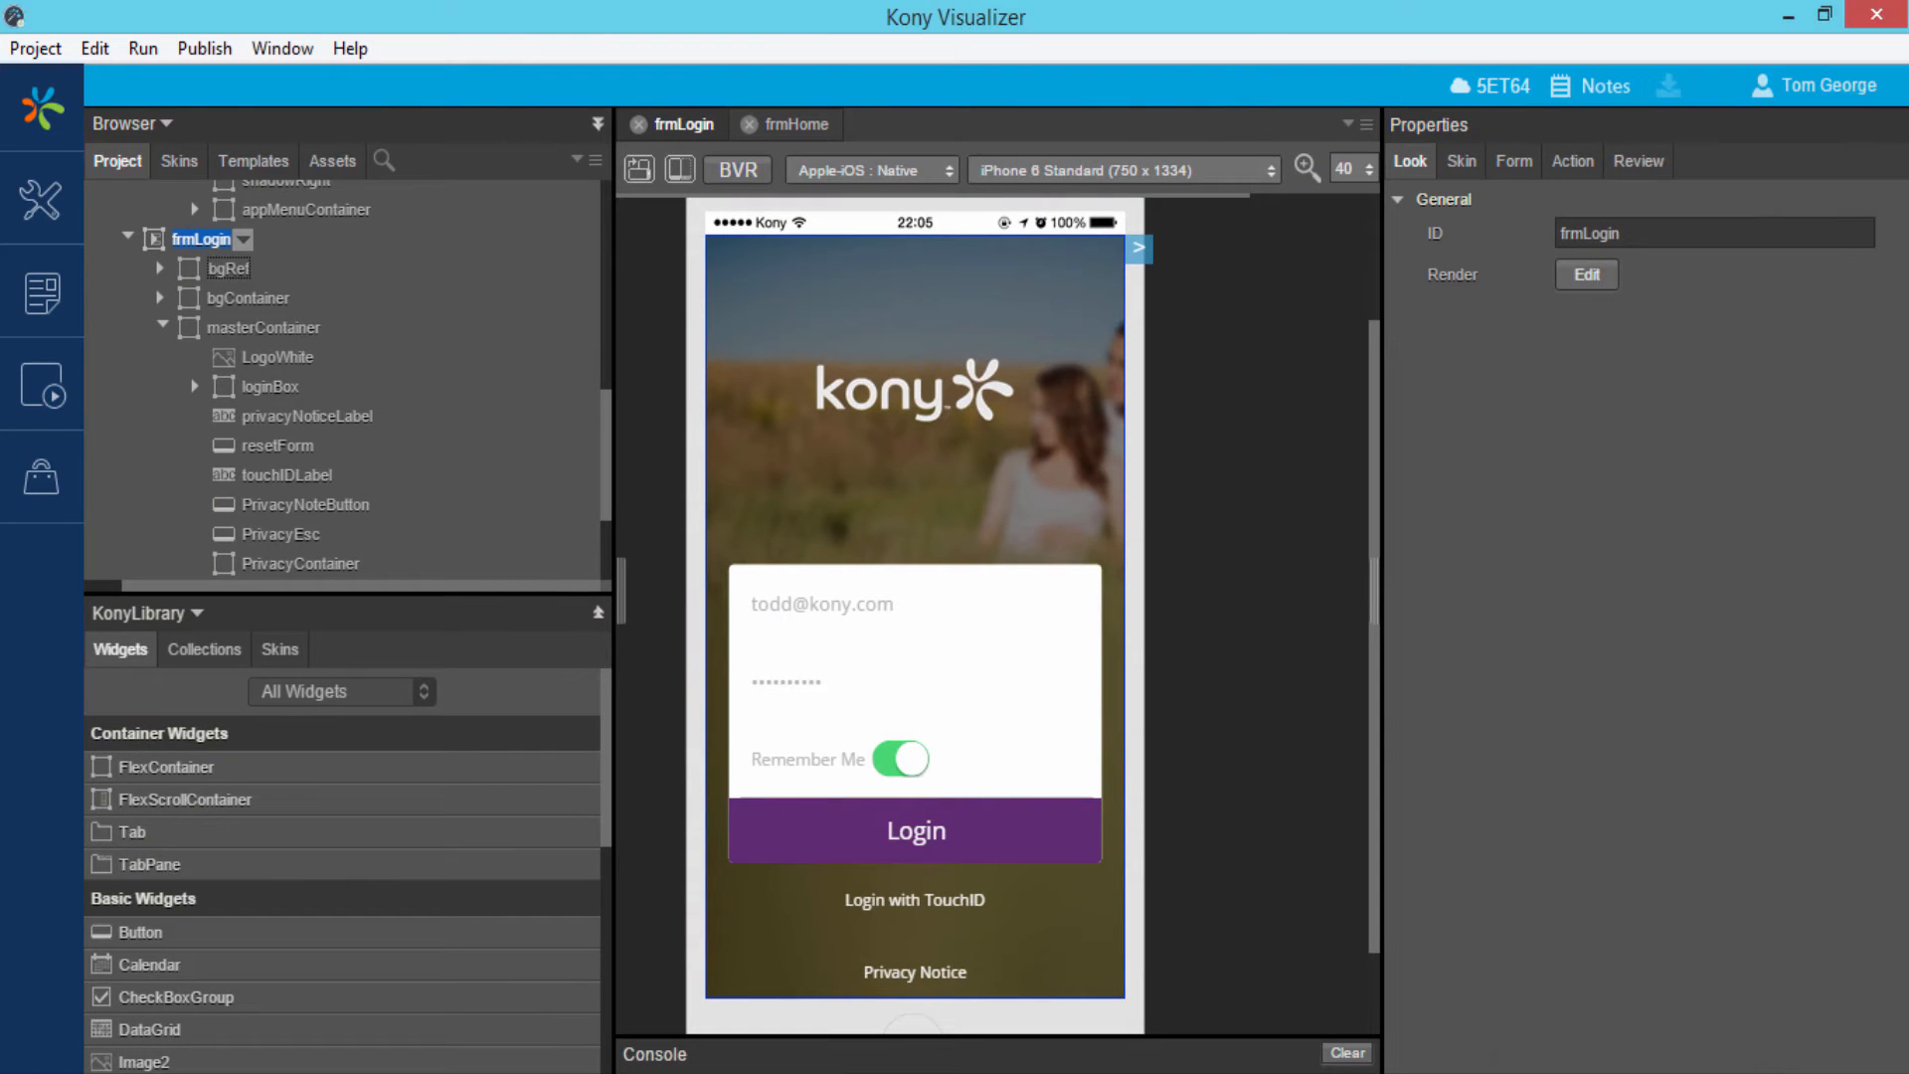
# On frmHome, drop a Browser widget into coverageScrollH under Total Investment.
pyautogui.click(796, 123)
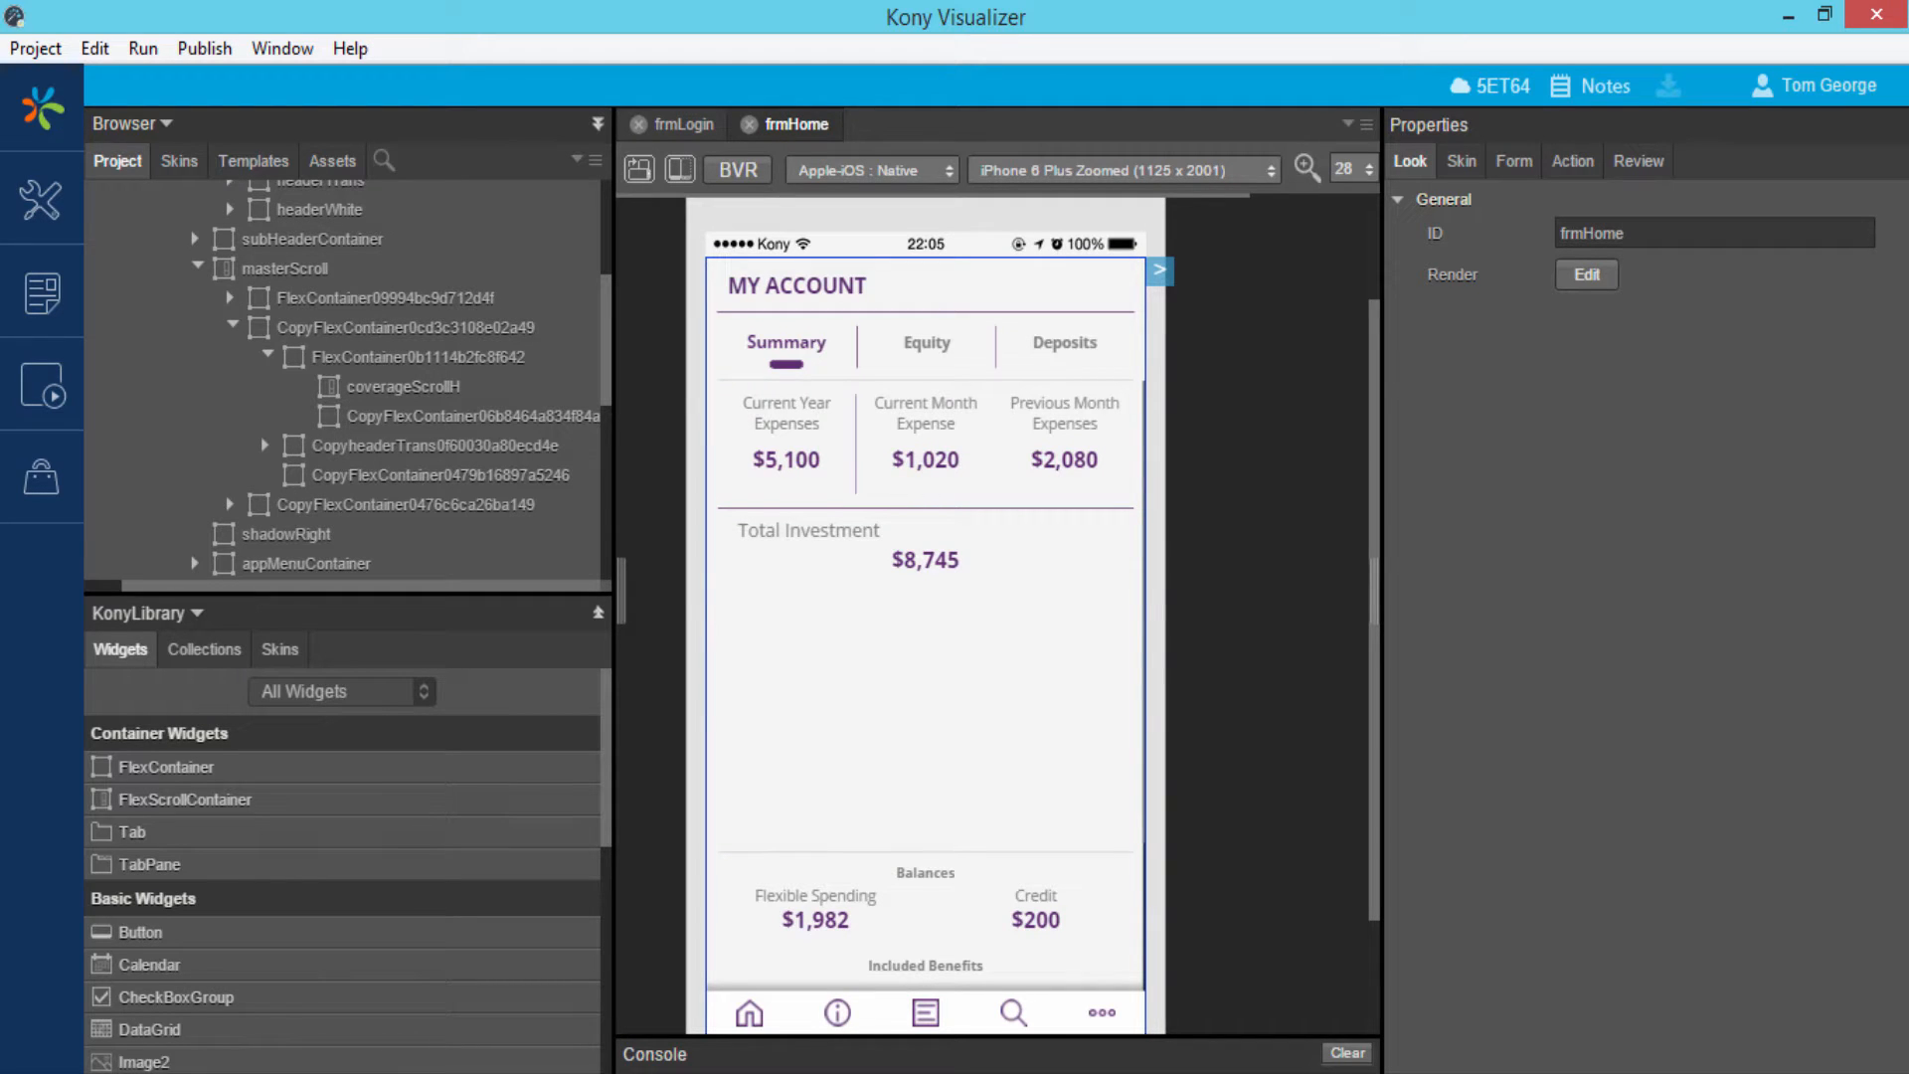
pyautogui.click(403, 386)
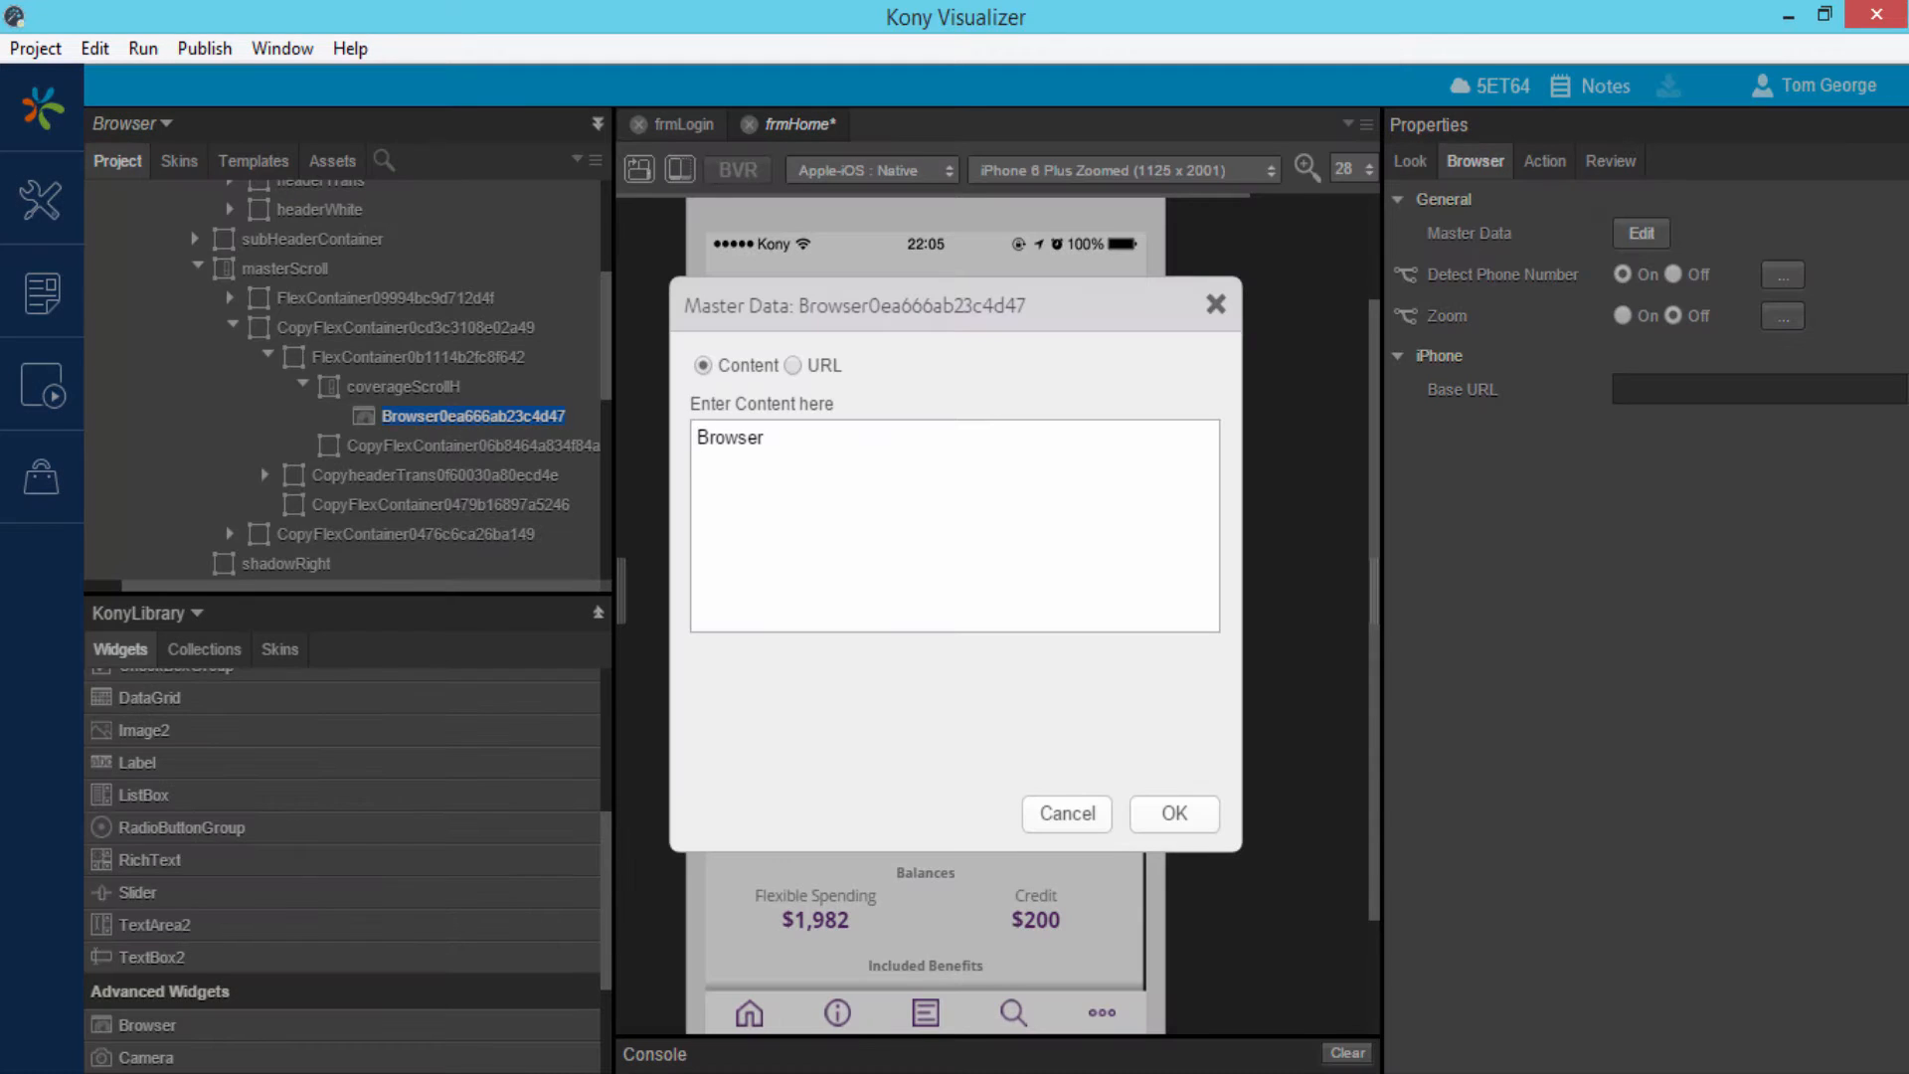
pyautogui.click(793, 366)
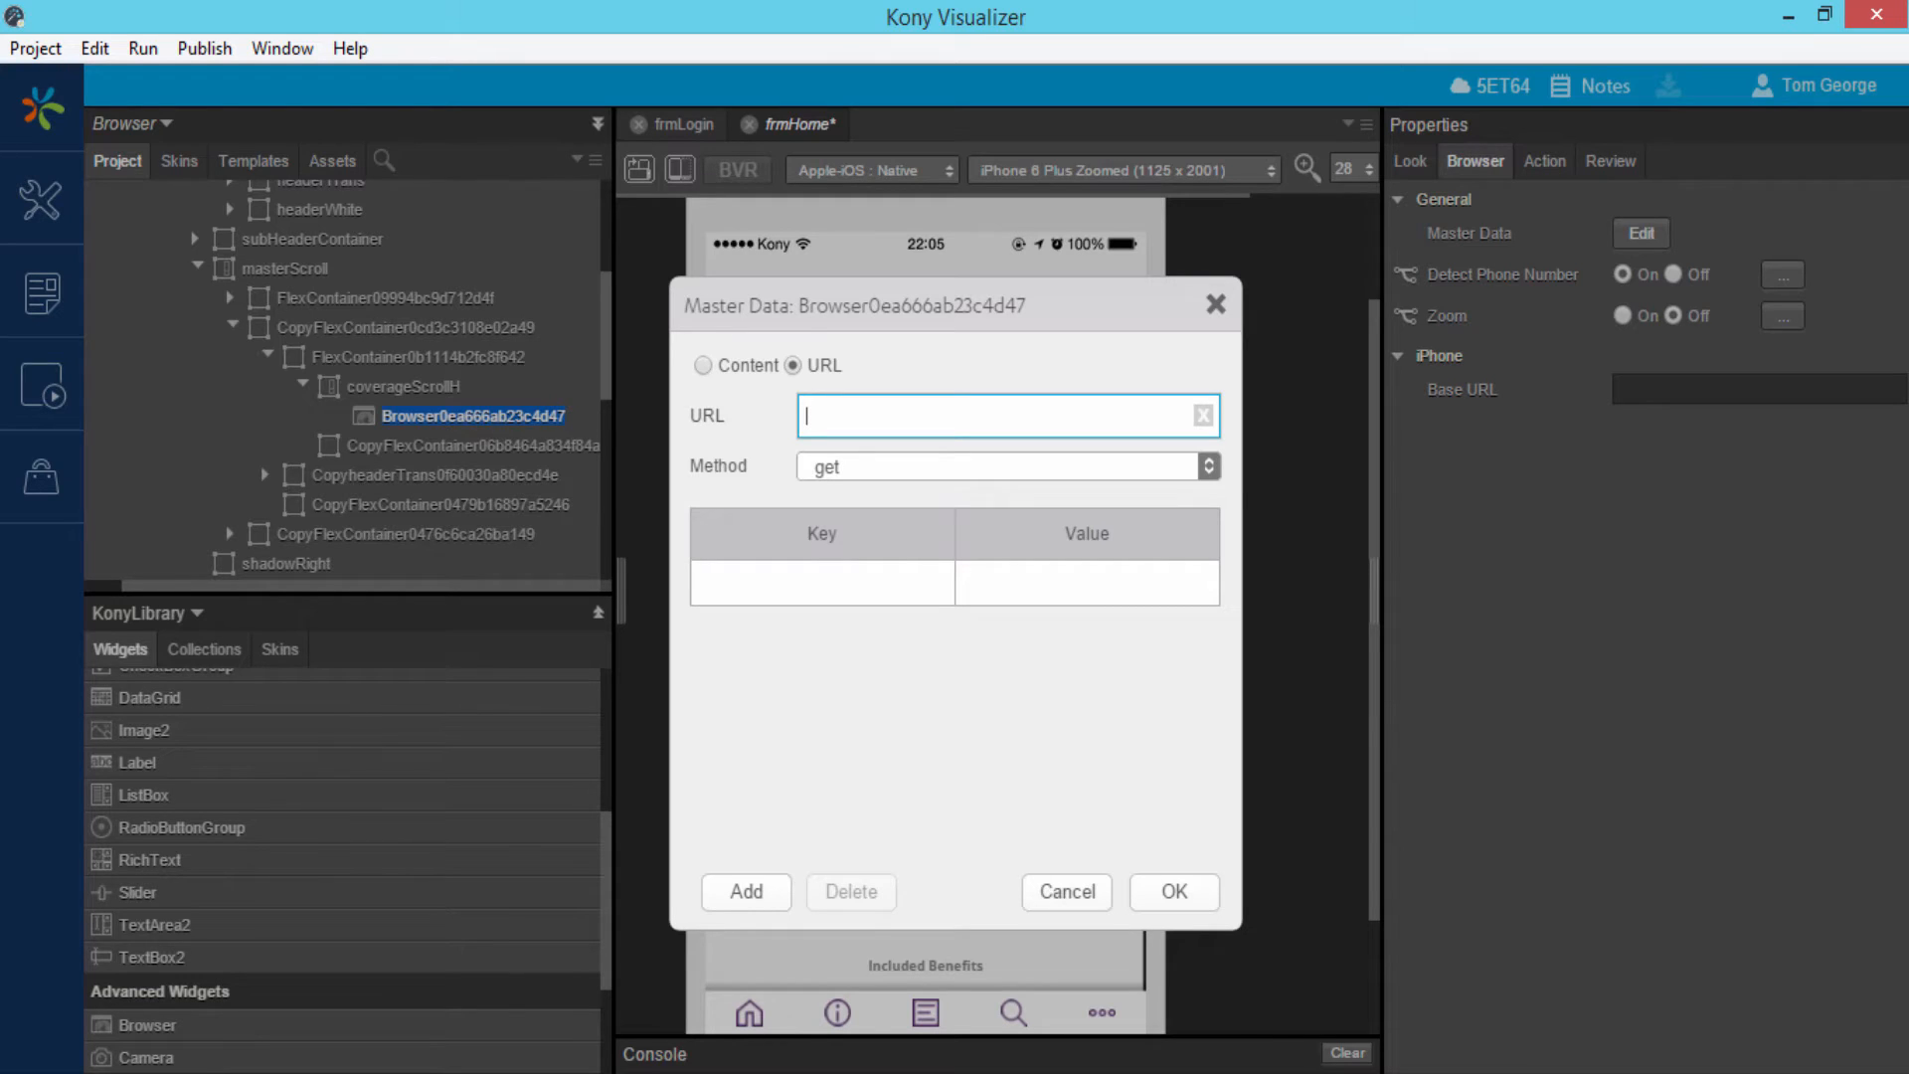
pyautogui.write('http://10.10.12.188/InvestmentReport.html')
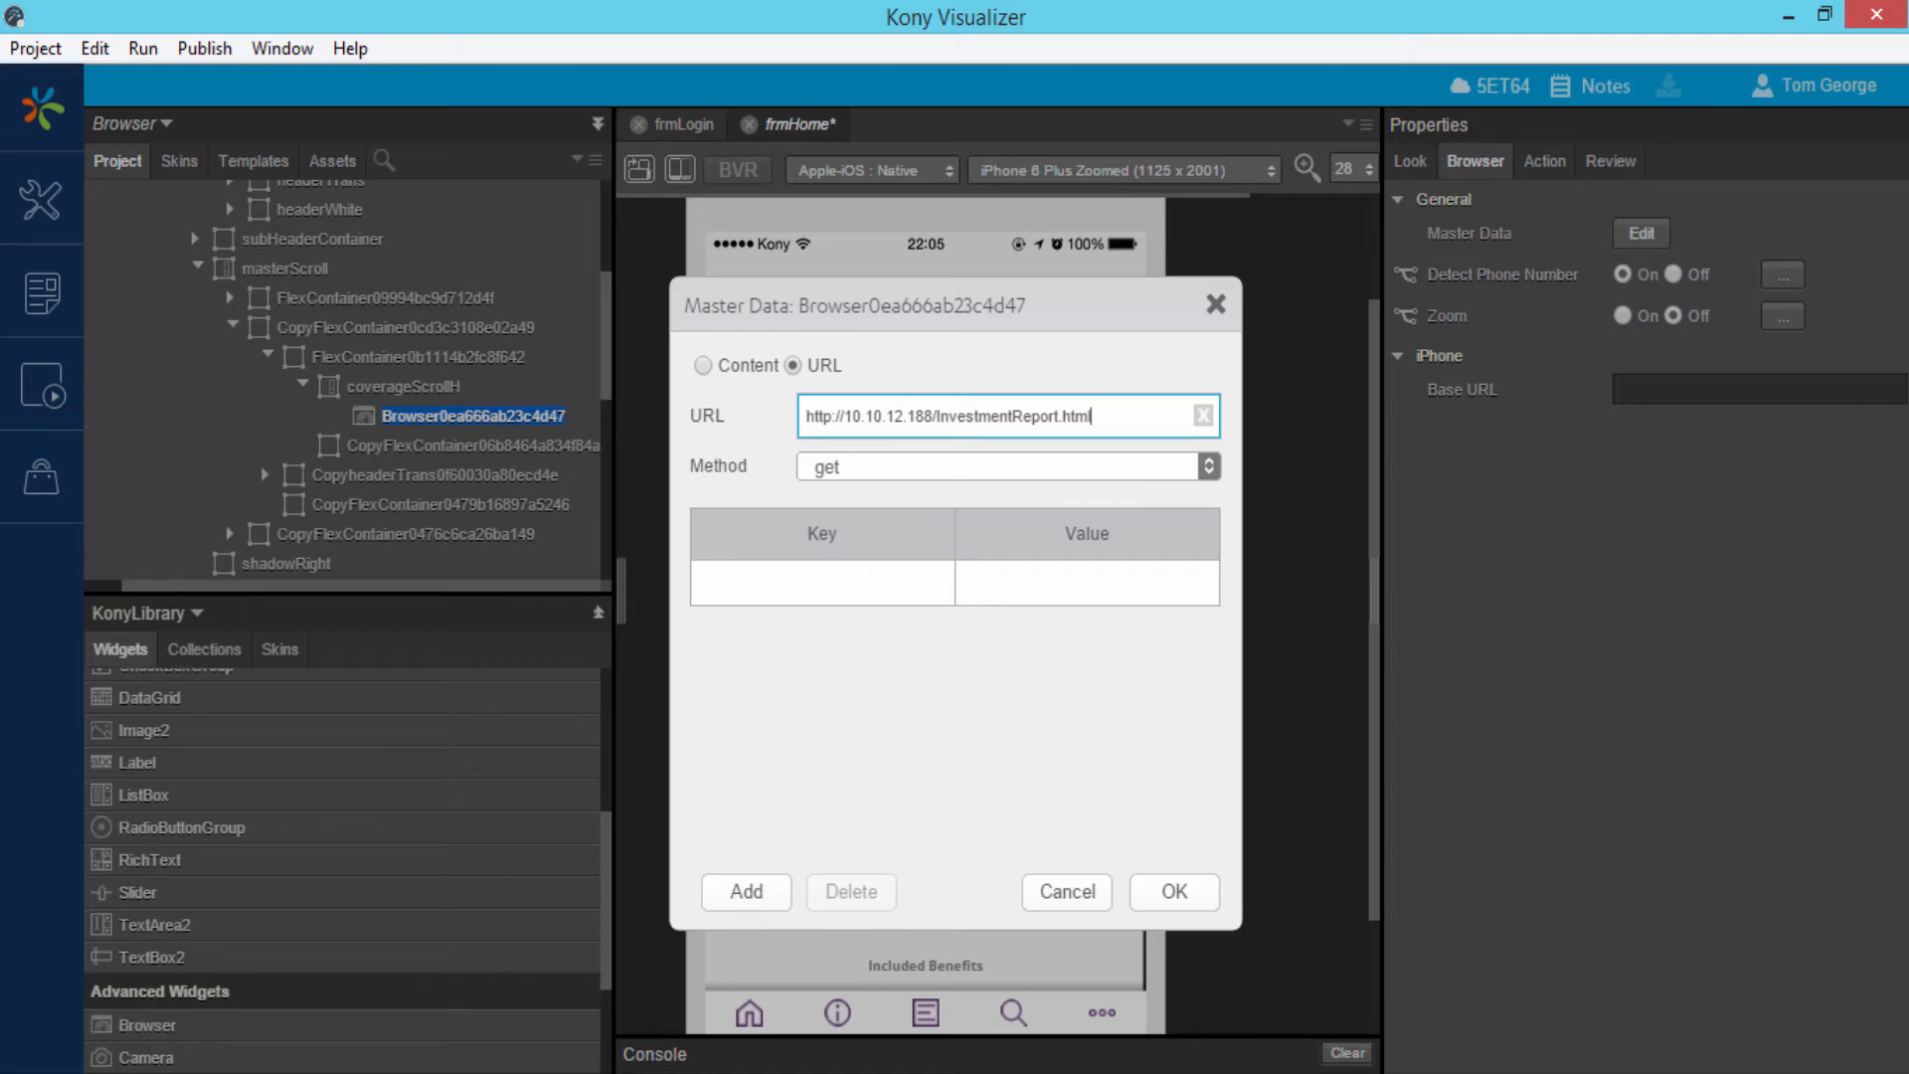
pyautogui.click(1171, 891)
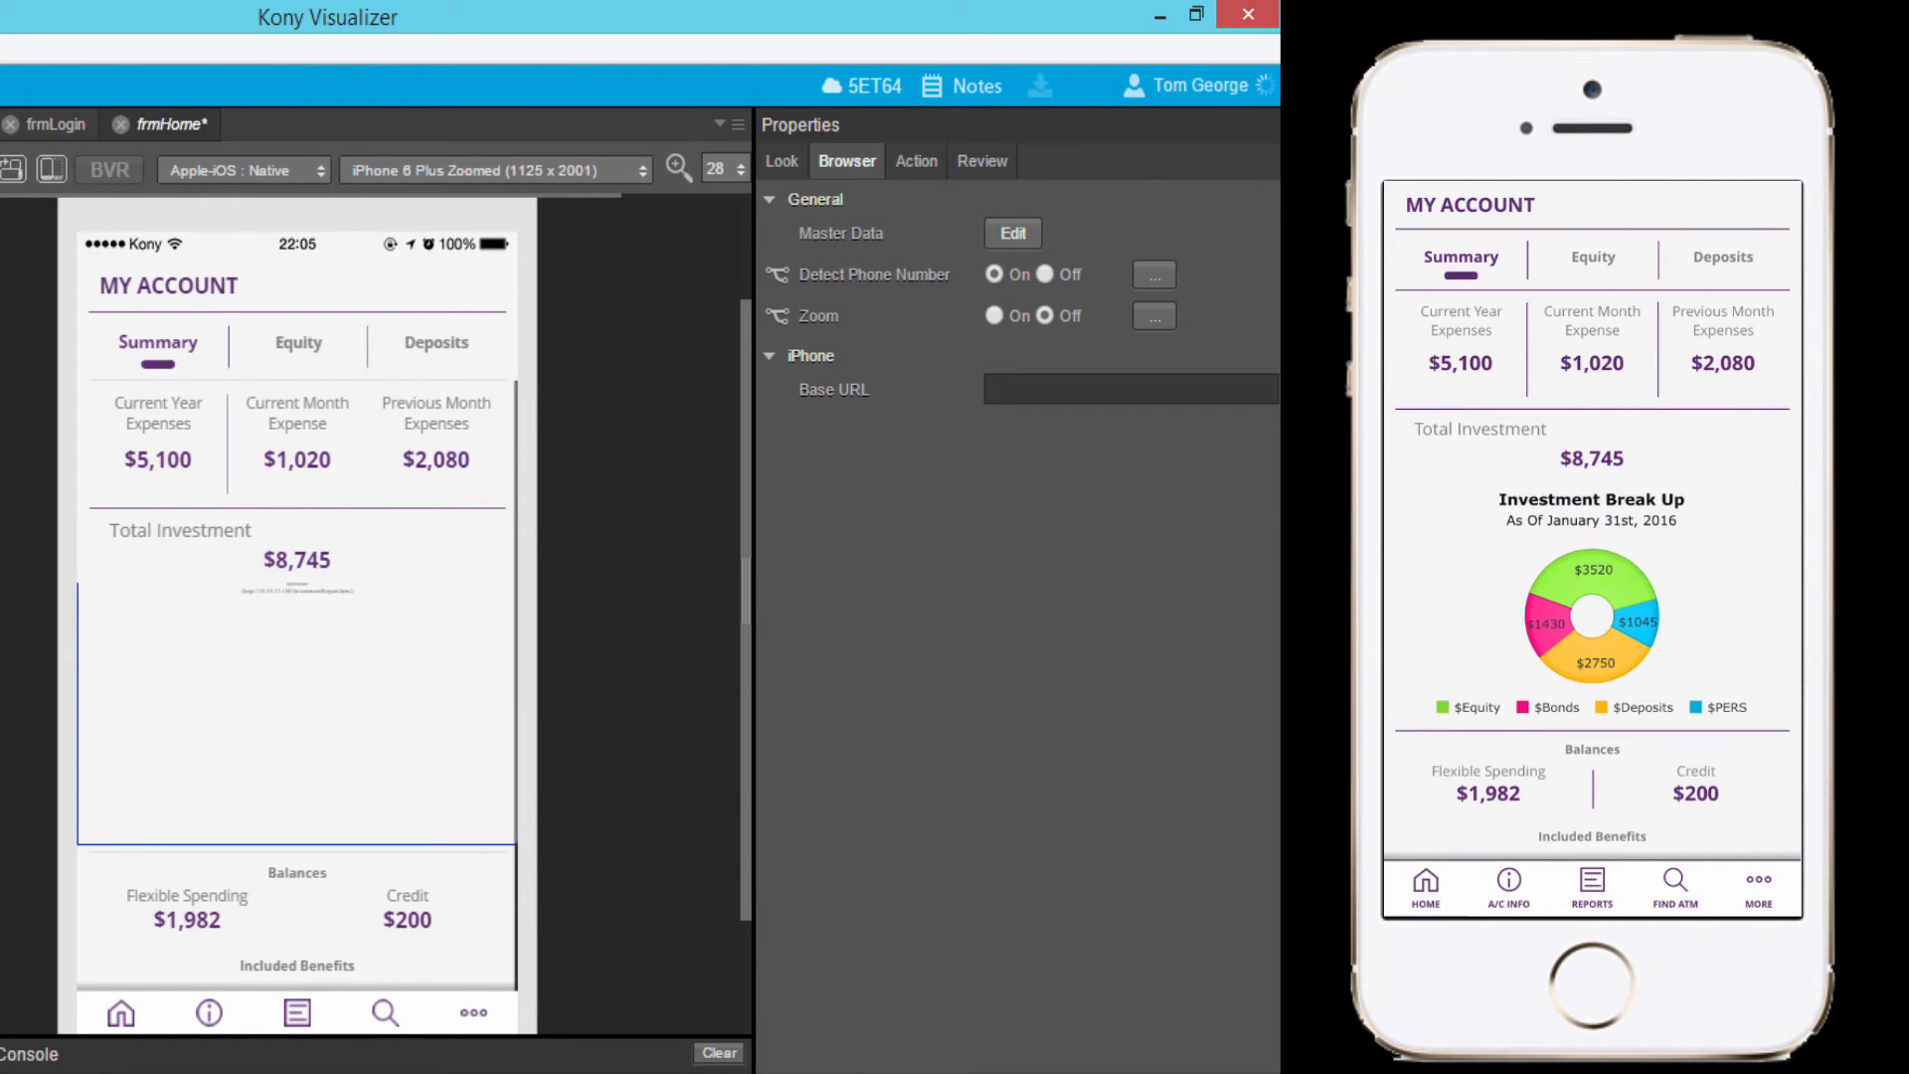
pyautogui.click(1195, 14)
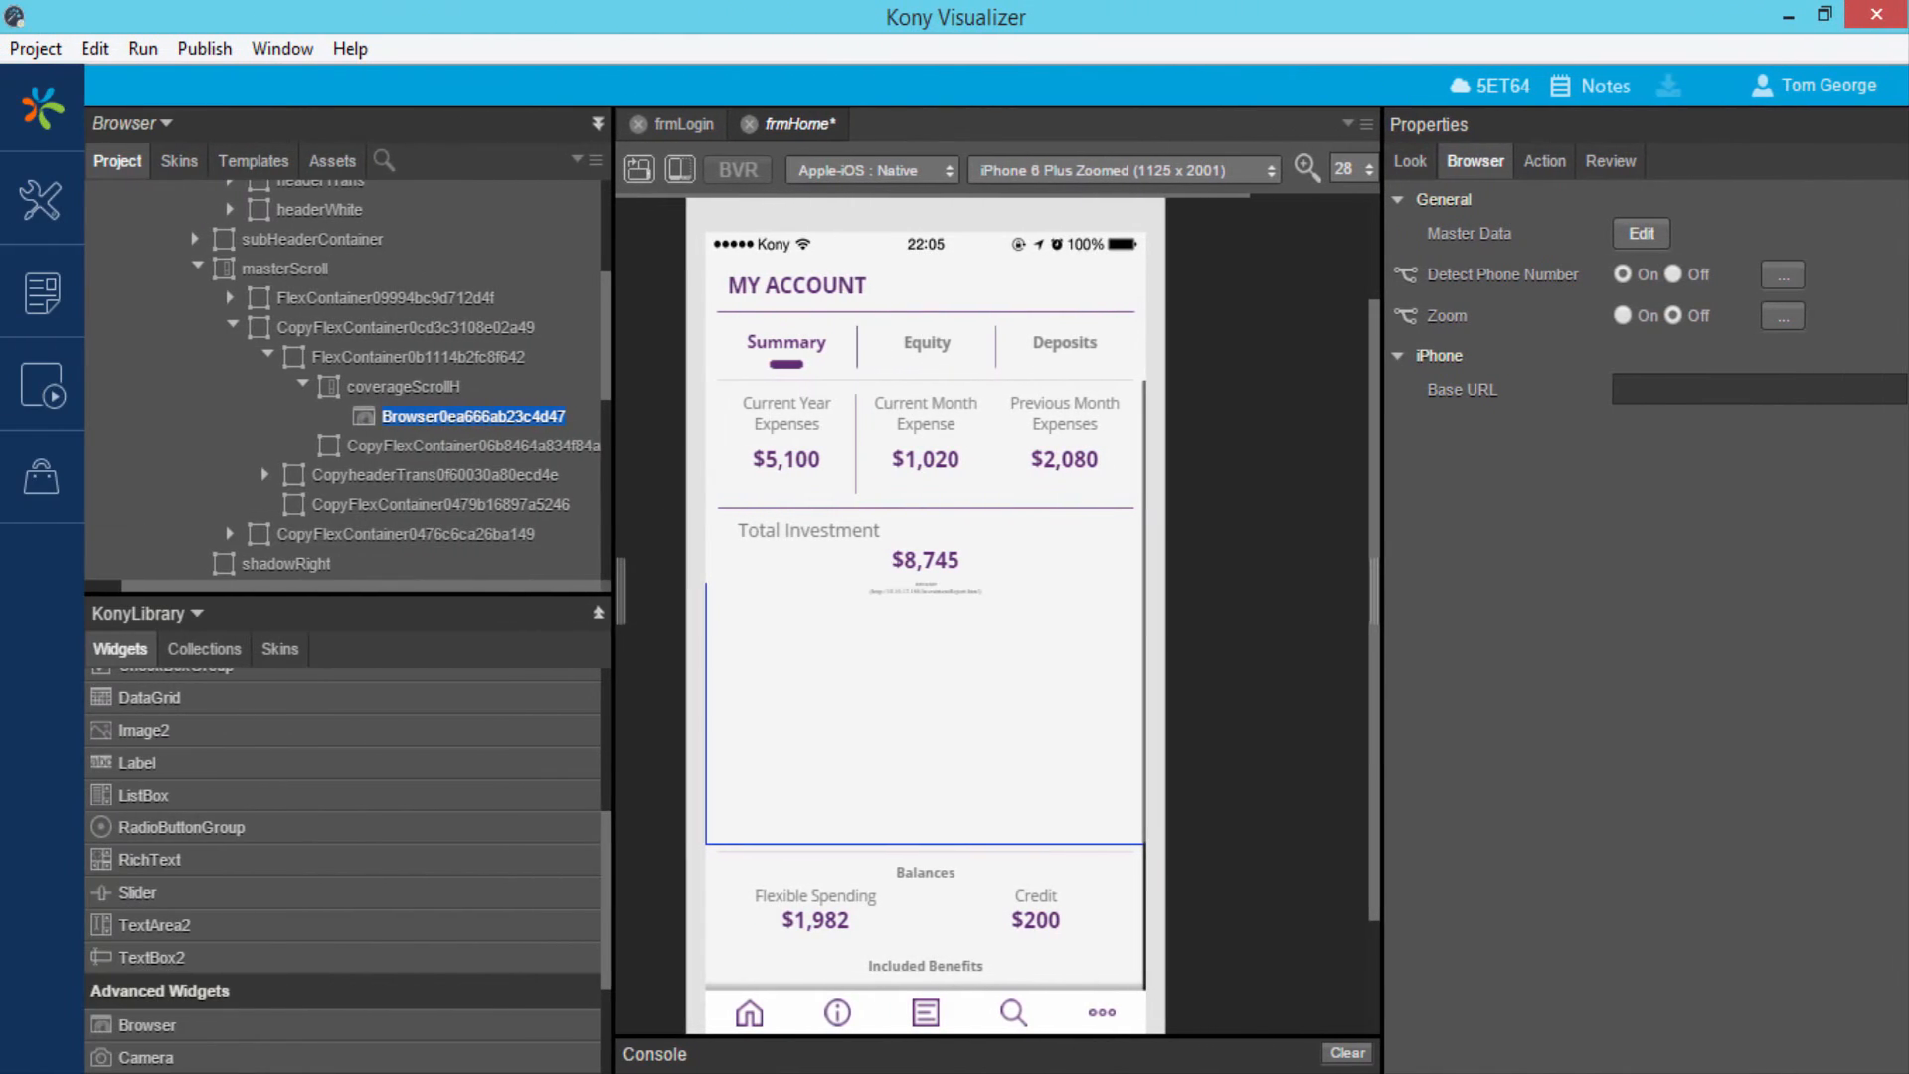
# Drop a Browser into frmLogin's PrivacyContainer, paste the privacy policy HTML as content, and set Zoom On.
pyautogui.click(682, 123)
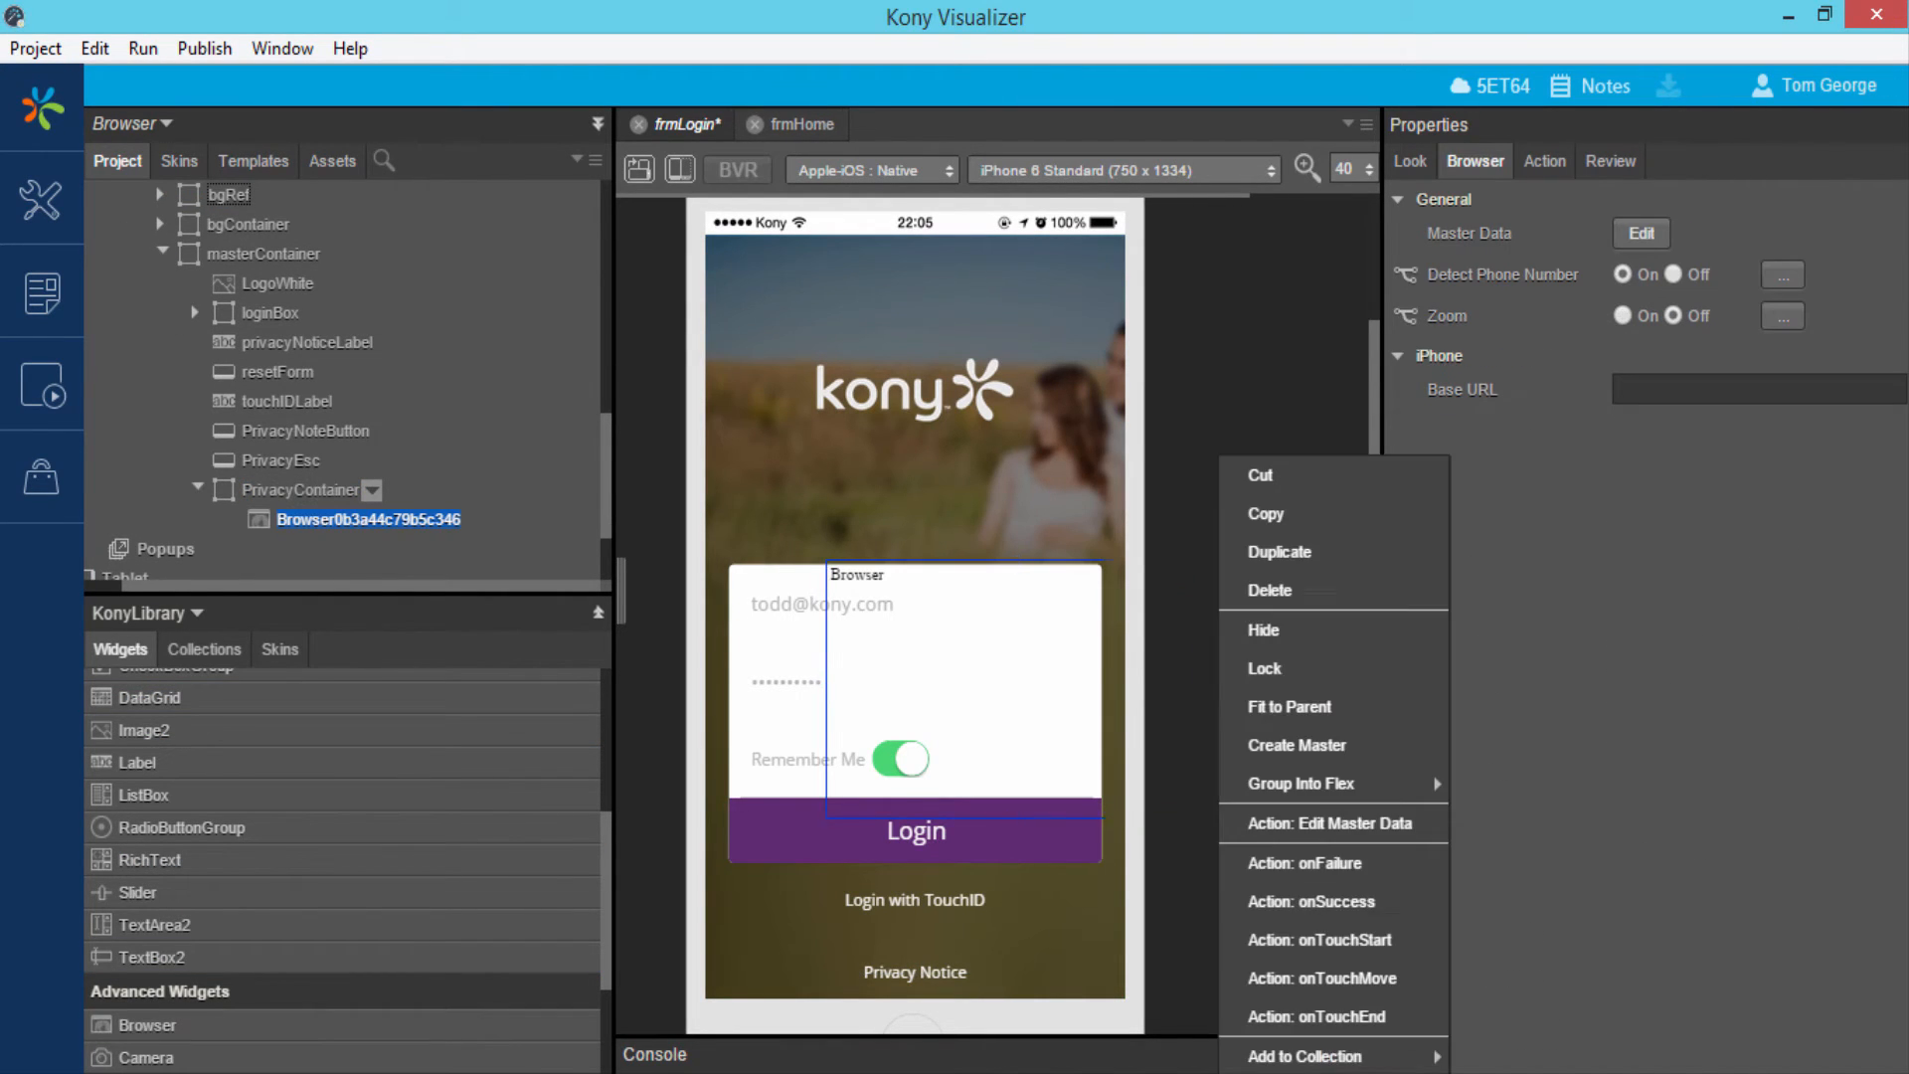
pyautogui.click(1330, 823)
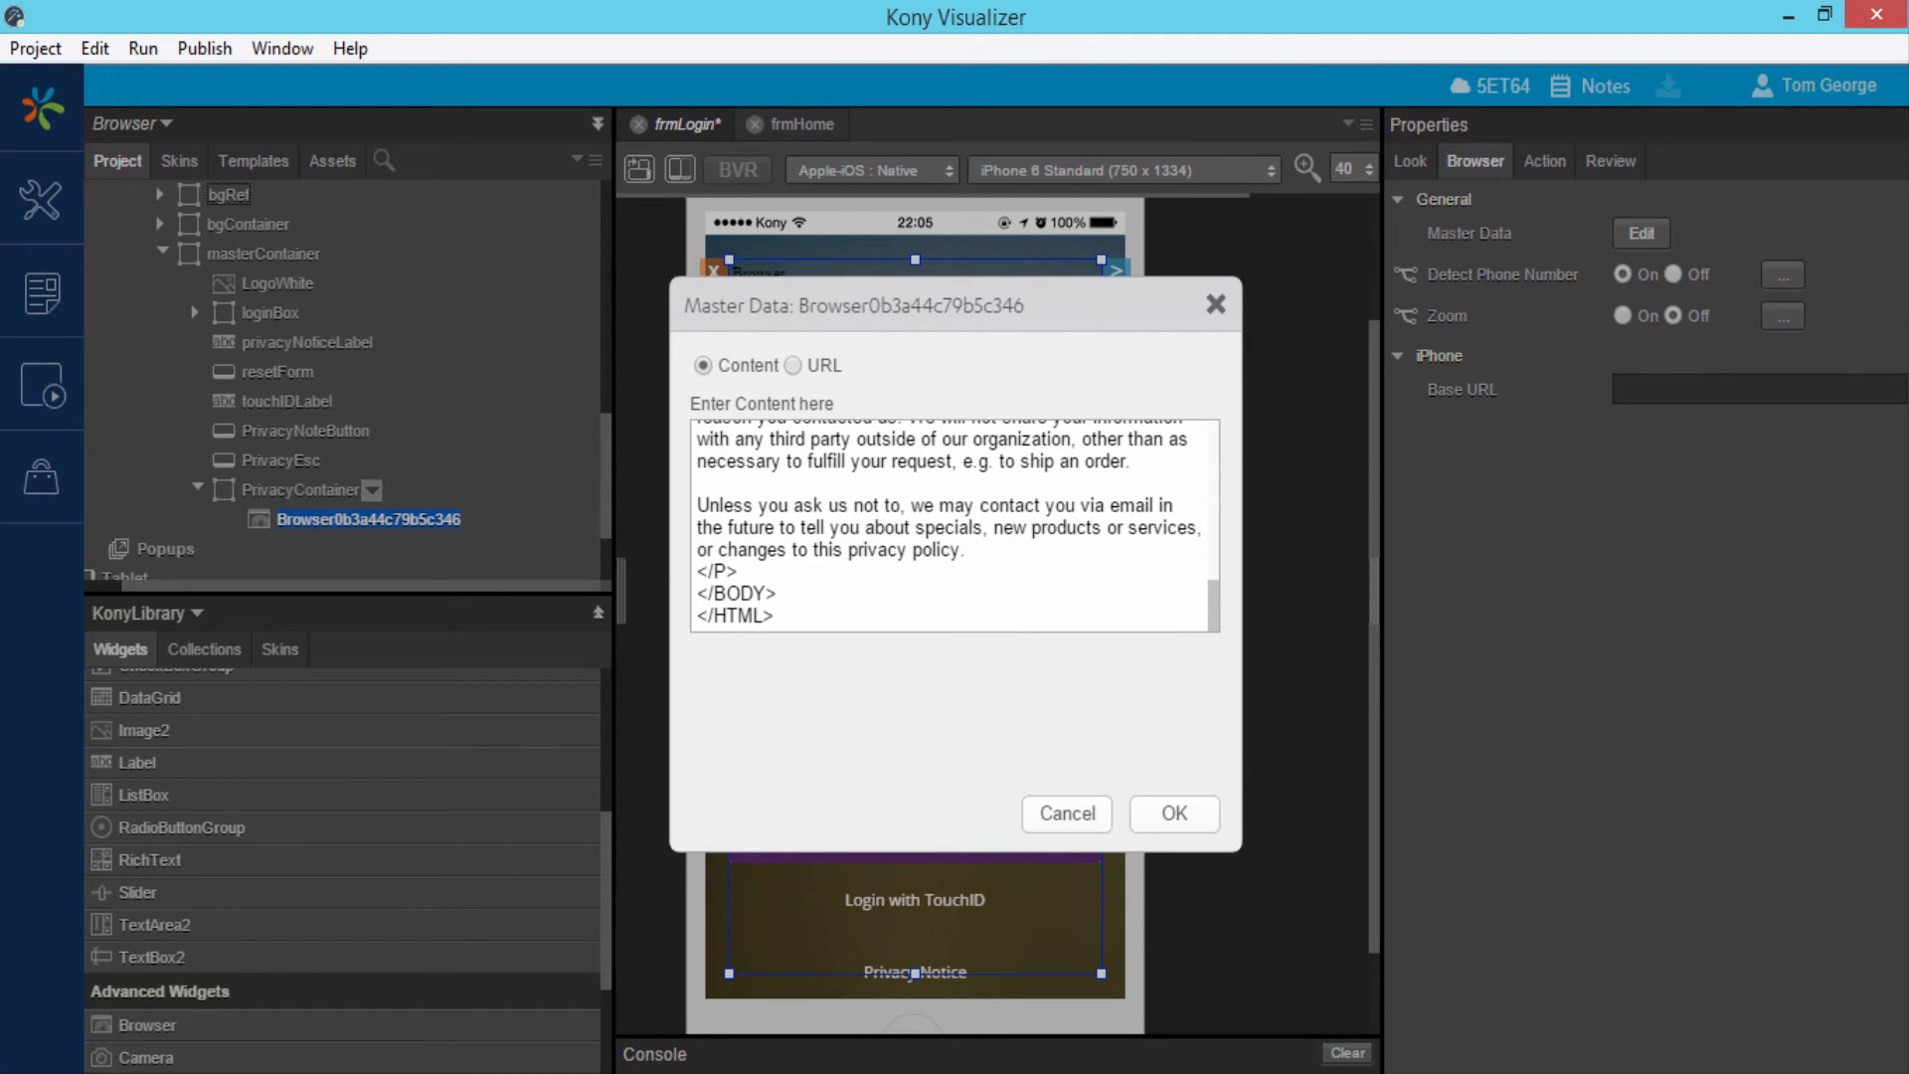
pyautogui.click(779, 614)
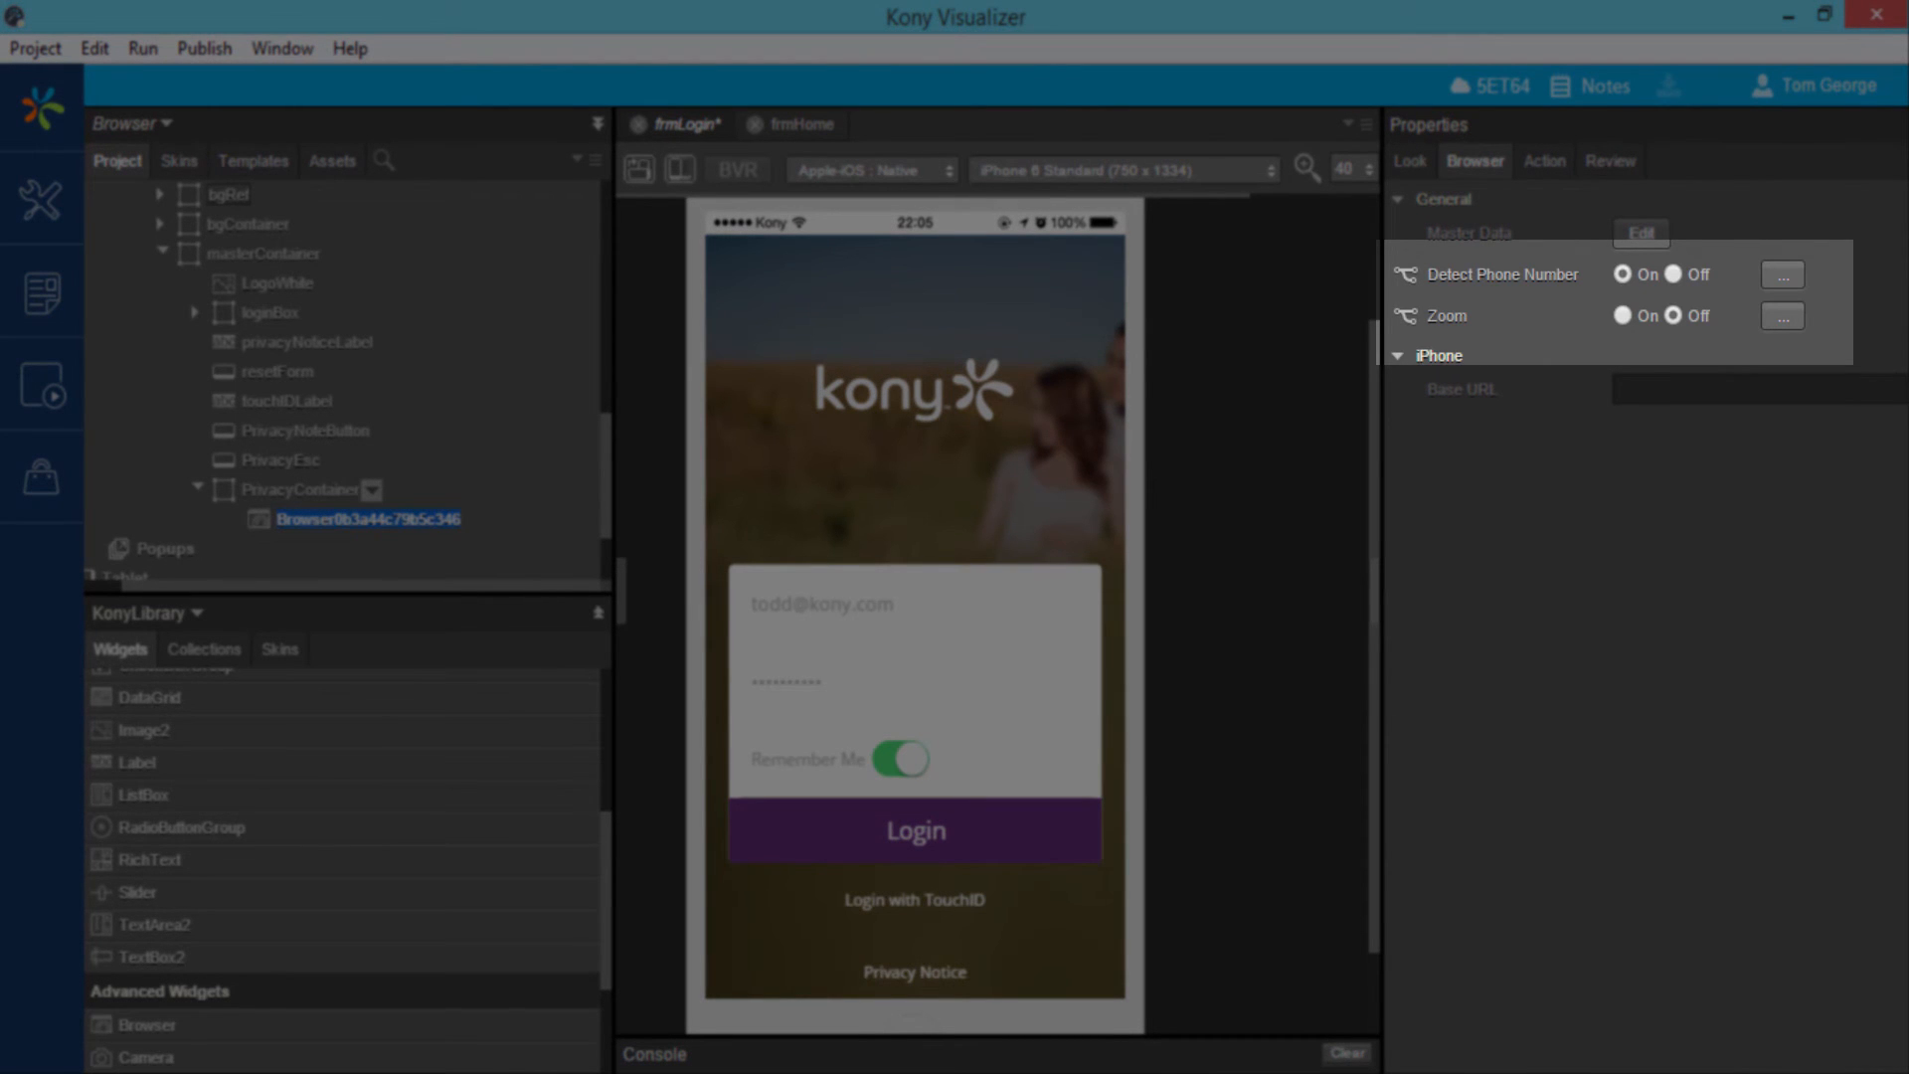
pyautogui.click(1622, 316)
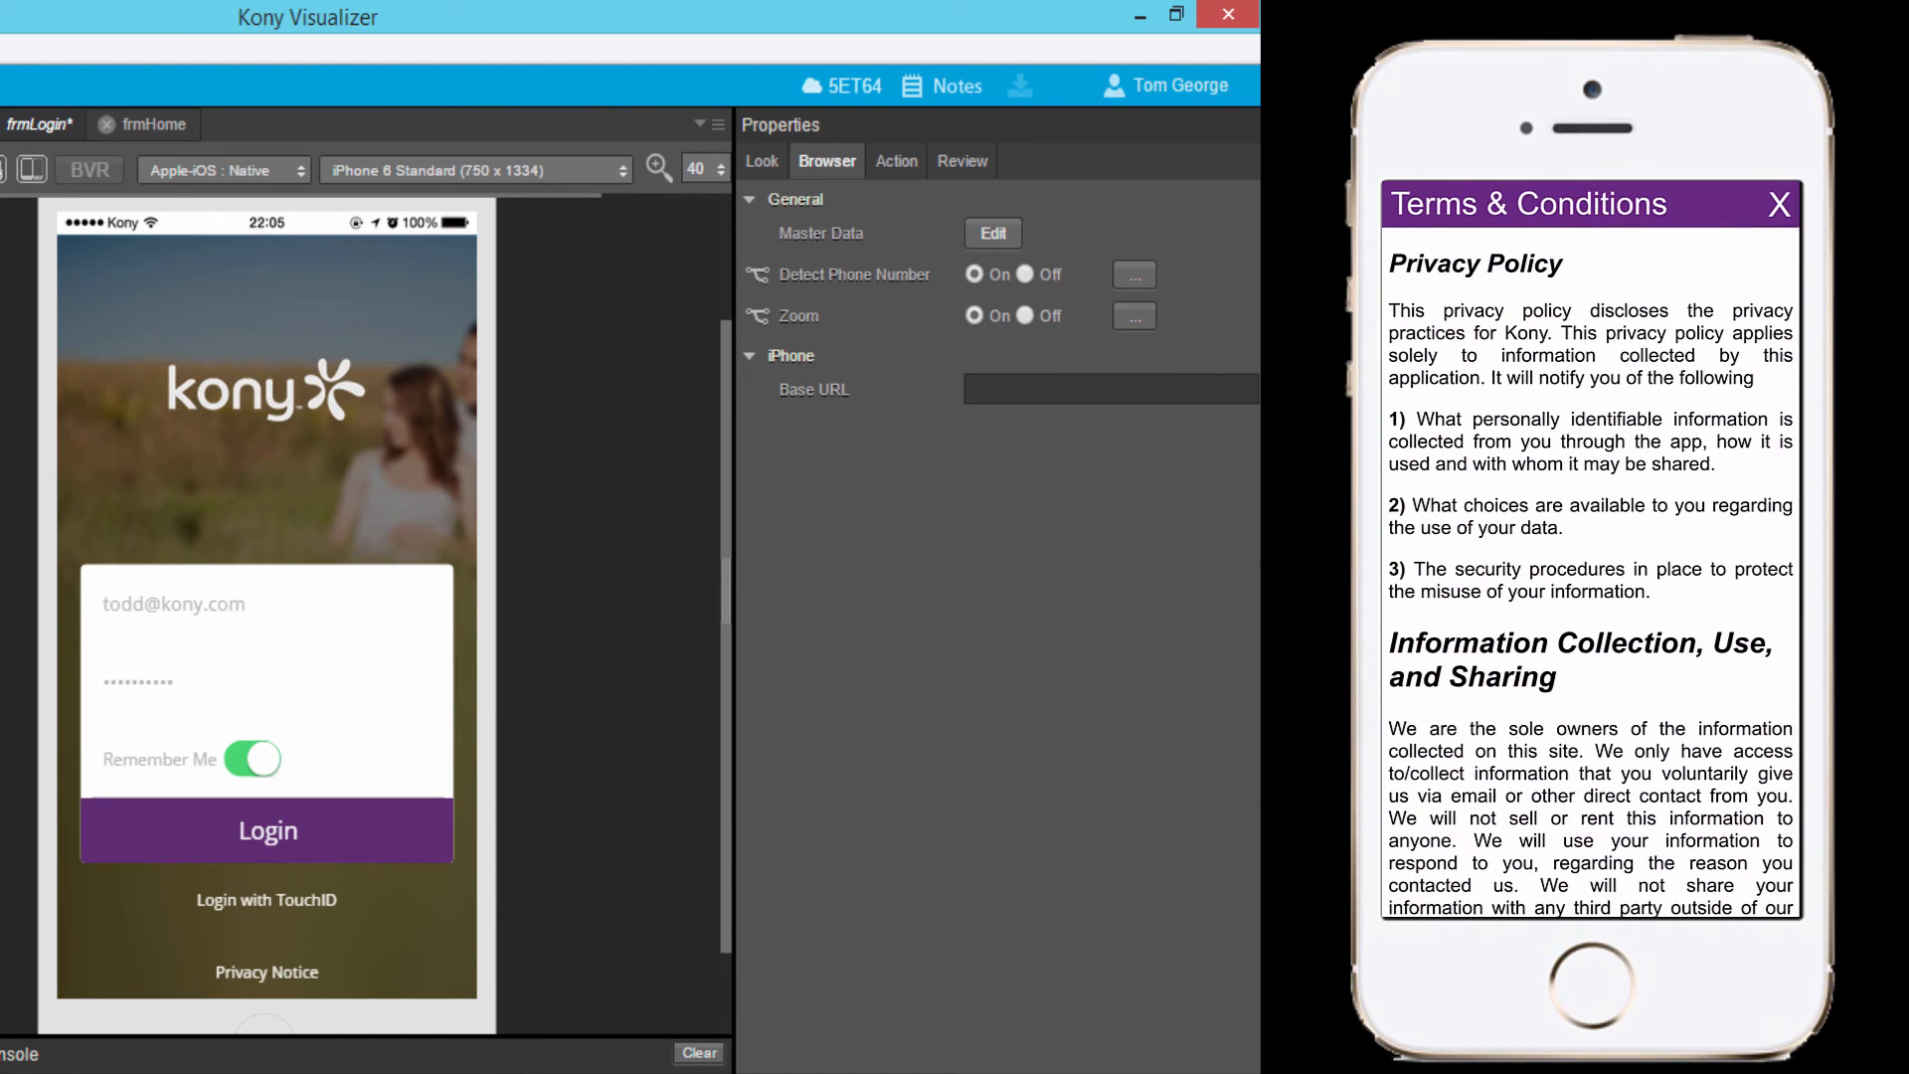
pyautogui.click(1778, 204)
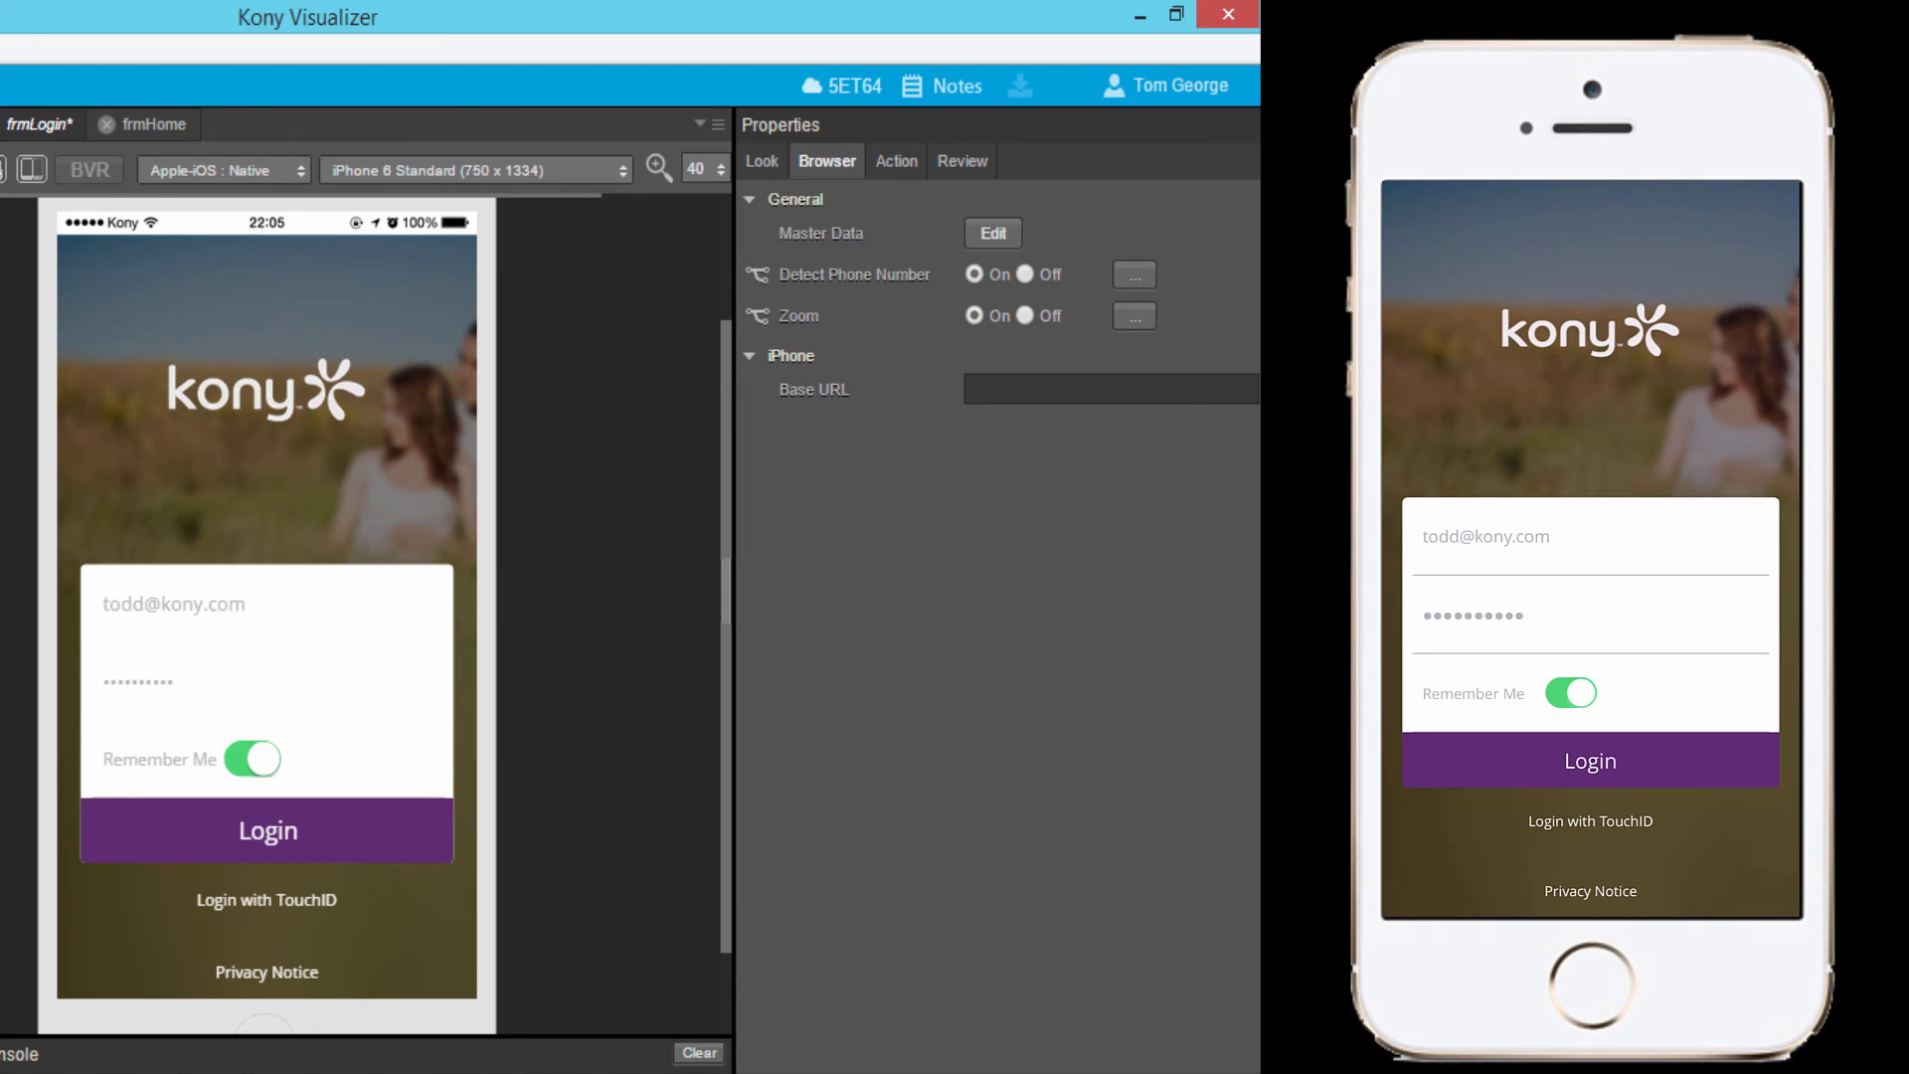